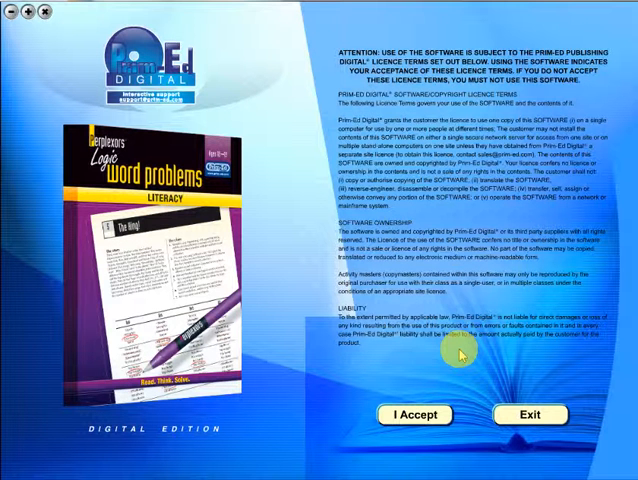
{"action": "mouse_move", "coordinate": [407, 390]}
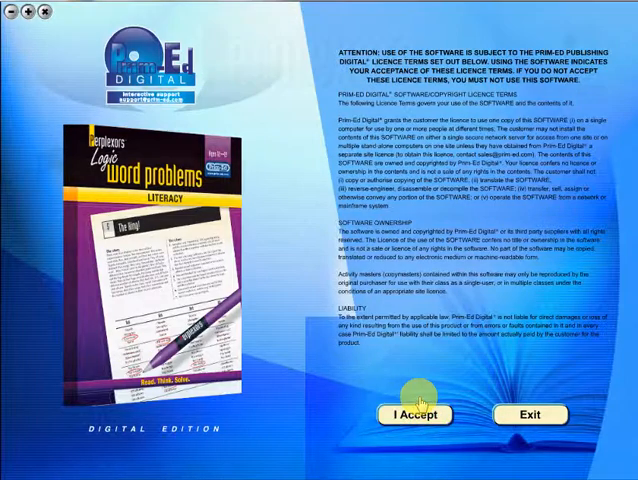
- Accept the Perplexors eBook licence terms with I Accept
{"action": "left_click", "coordinate": [412, 413]}
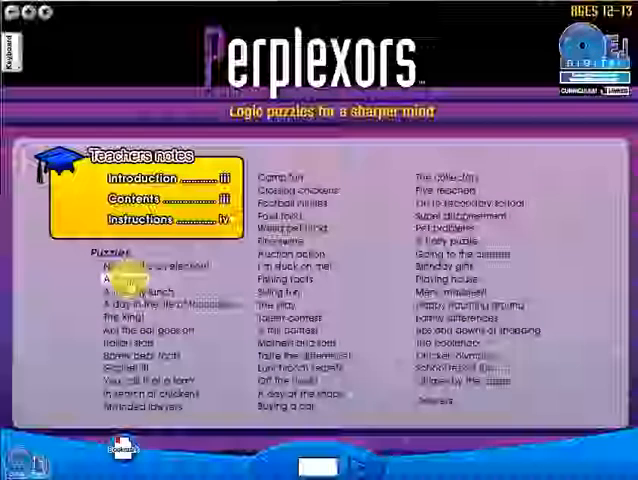
- Open a puzzle title from the Puzzles list in the contents menu
{"action": "left_click", "coordinate": [130, 289]}
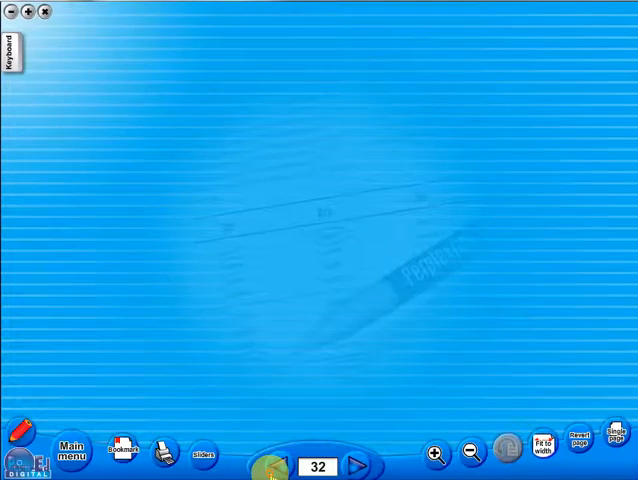
- Step back through the eBook toward the page 28 puzzle
{"action": "left_click", "coordinate": [278, 465]}
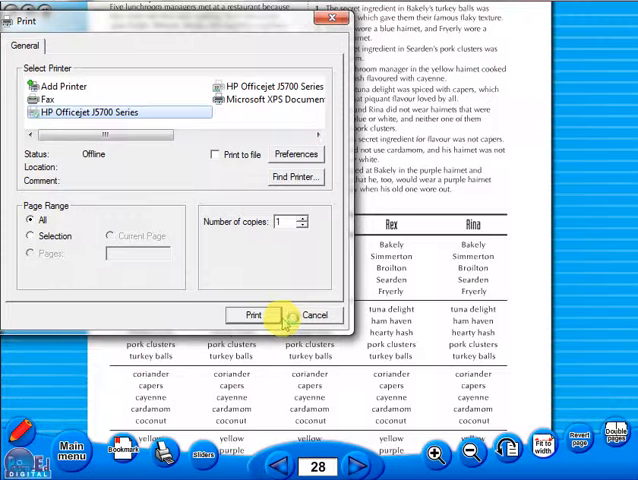
- Cancel printing, visit the main menu, and return to the bookmarked page 28
{"action": "left_click", "coordinate": [314, 315]}
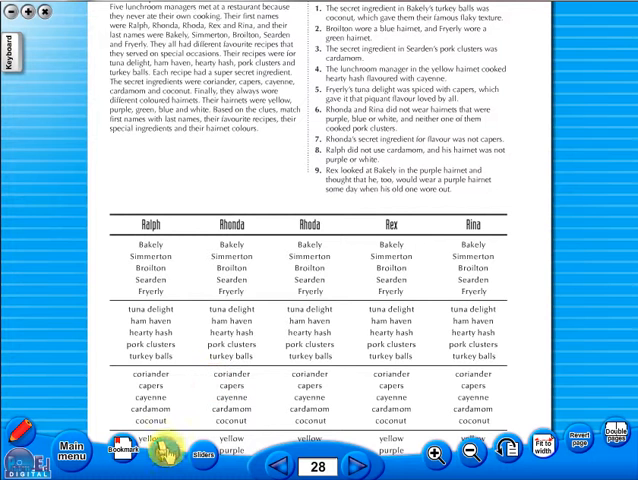
{"action": "left_click", "coordinate": [122, 455]}
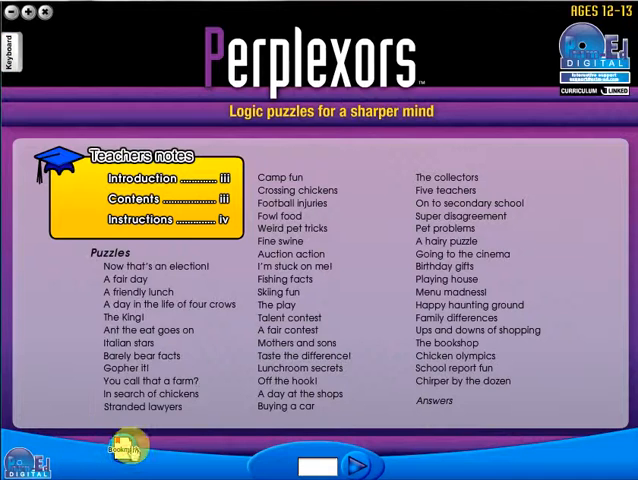
{"action": "left_click", "coordinate": [124, 455]}
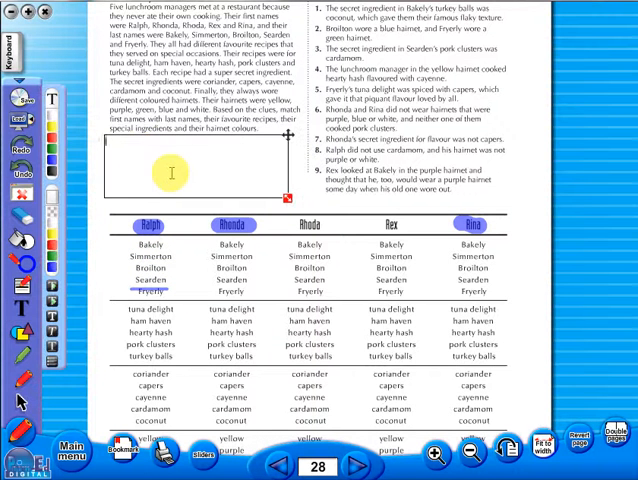
- Enter 'Text' in the text box and bring up the annotation save dialog
{"action": "type", "text": "Te"}
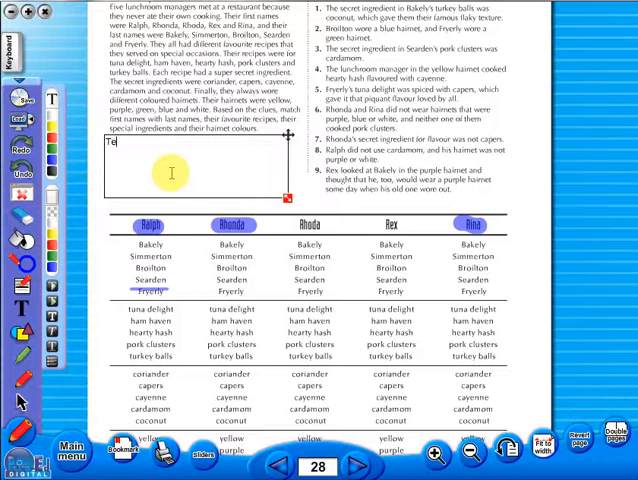
{"action": "type", "text": "xt"}
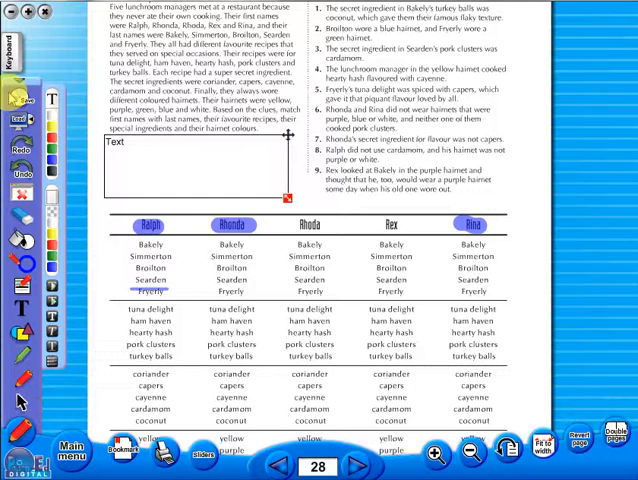
{"action": "left_click", "coordinate": [129, 142]}
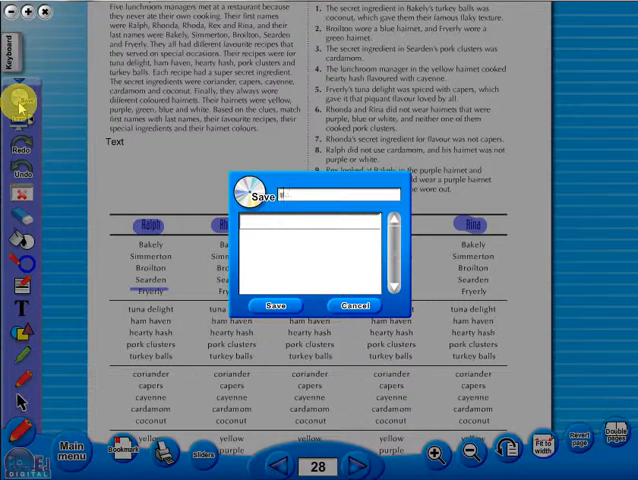
- Save the page 28 annotations under the name 'sample'
{"action": "type", "text": "samp"}
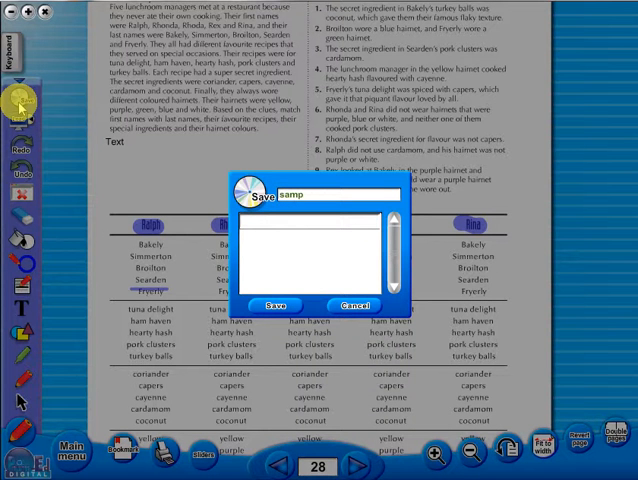
{"action": "type", "text": "le"}
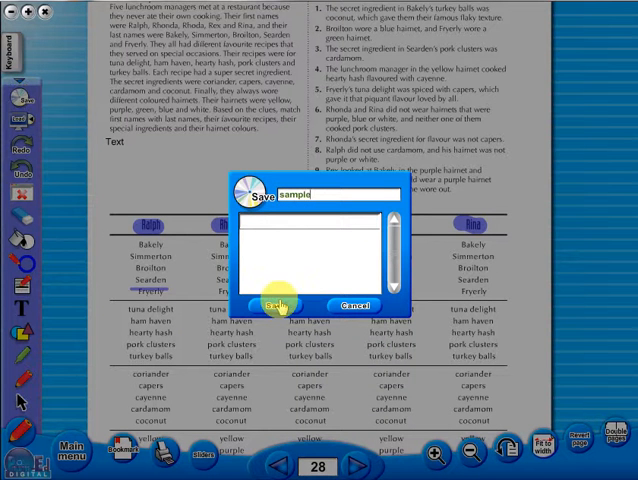
{"action": "left_click", "coordinate": [272, 305]}
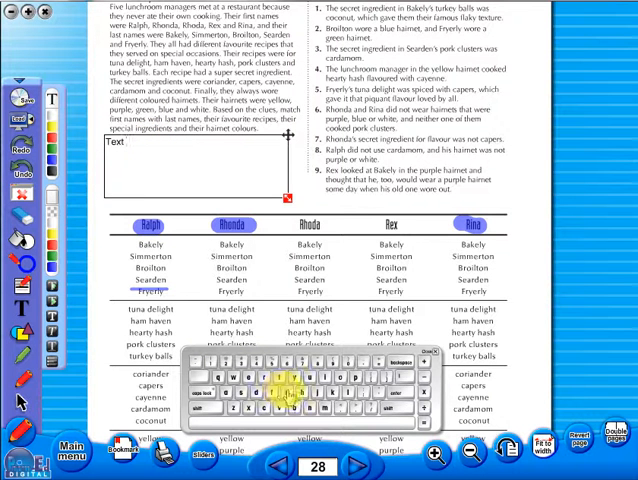
- Add 'here' so the text box reads 'Text here'
{"action": "type", "text": "h"}
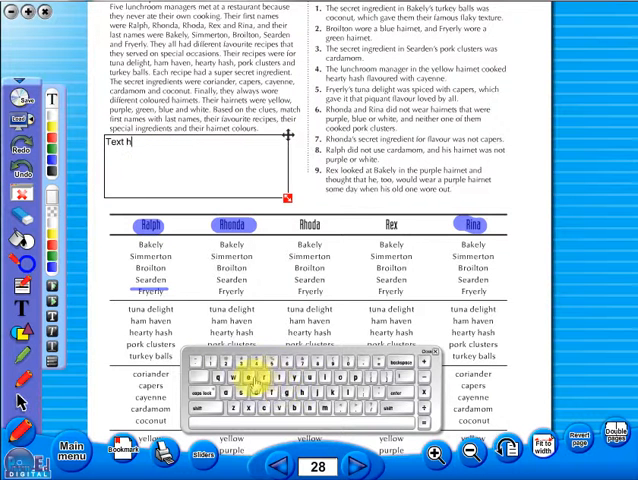
{"action": "type", "text": "ere"}
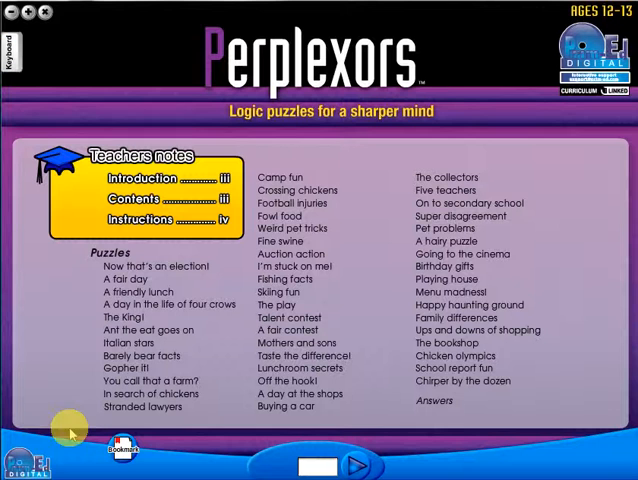
{"action": "mouse_move", "coordinate": [60, 447]}
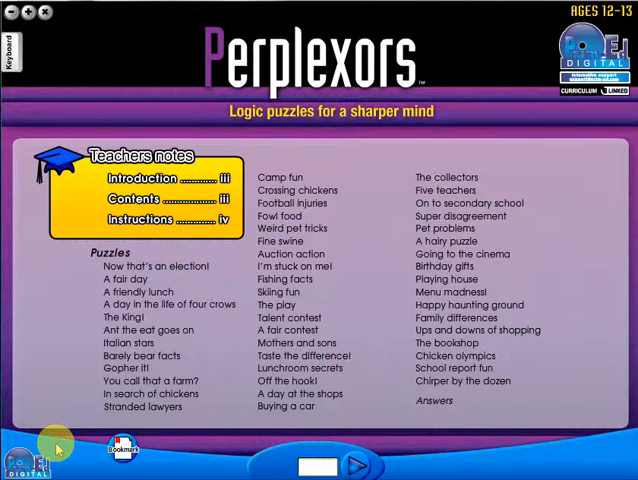